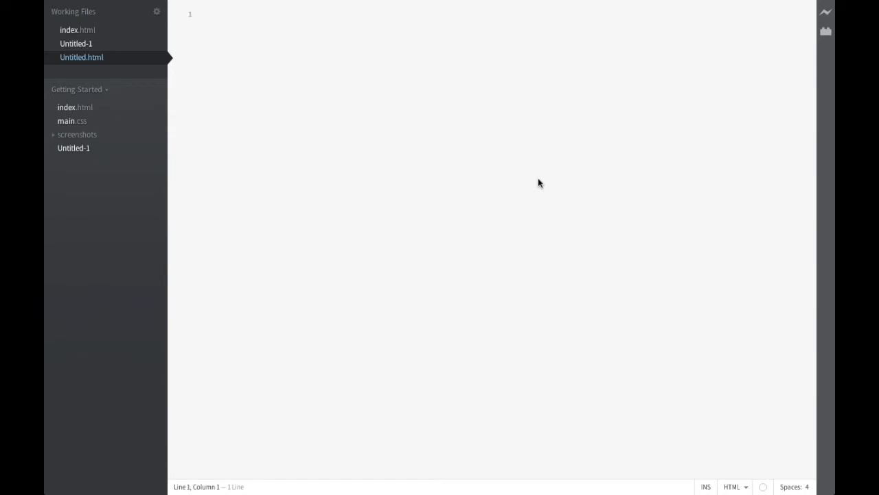
Write the opening html and head tags and a title element reading Tutorial 5
{"action": "left_click", "coordinate": [200, 13]}
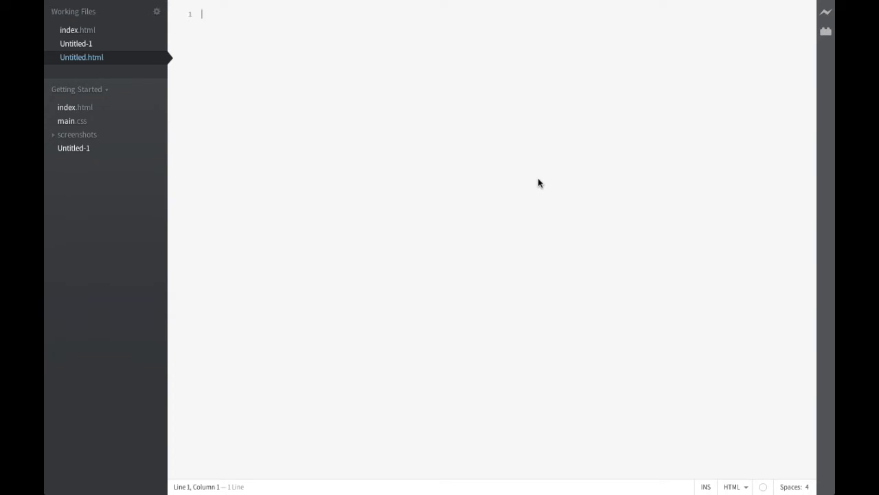
{"action": "type", "text": "<html"}
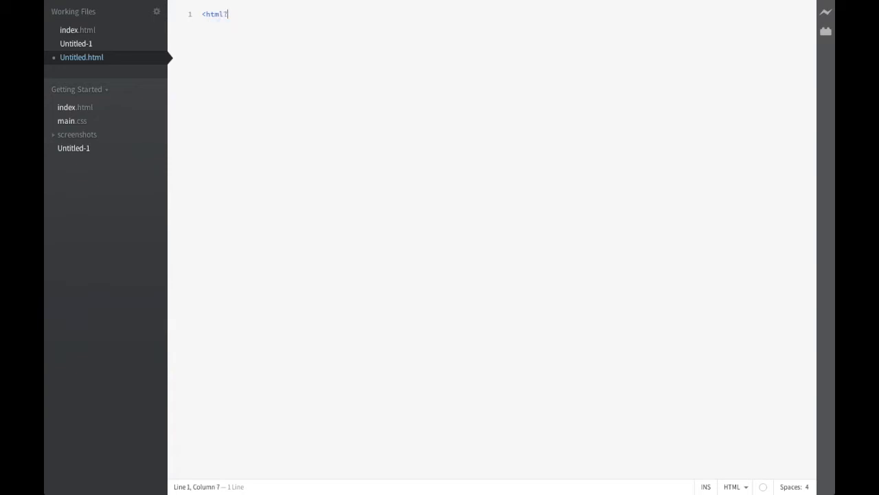
{"action": "type", "text": ">"}
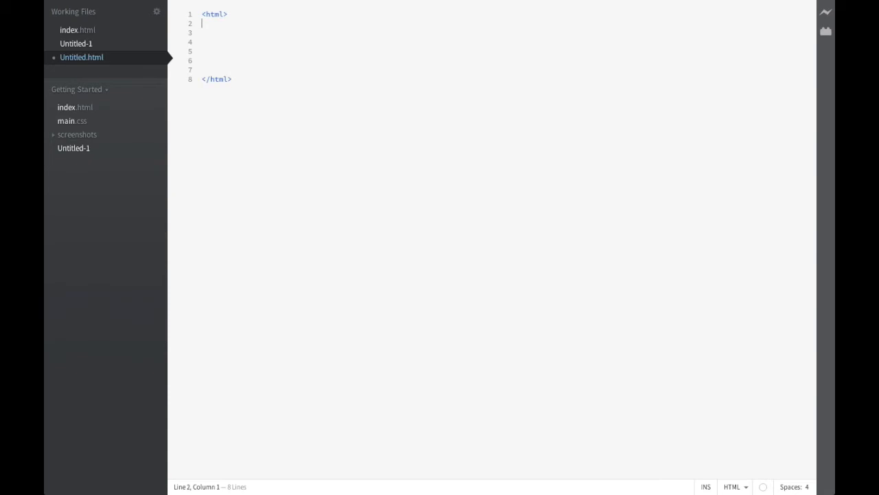
{"action": "type", "text": "<head>"}
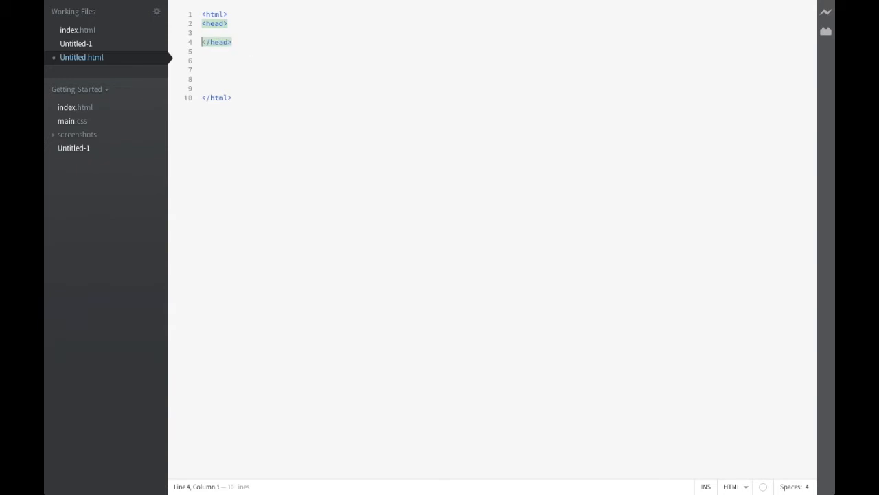
{"action": "type", "text": "<title></title>"}
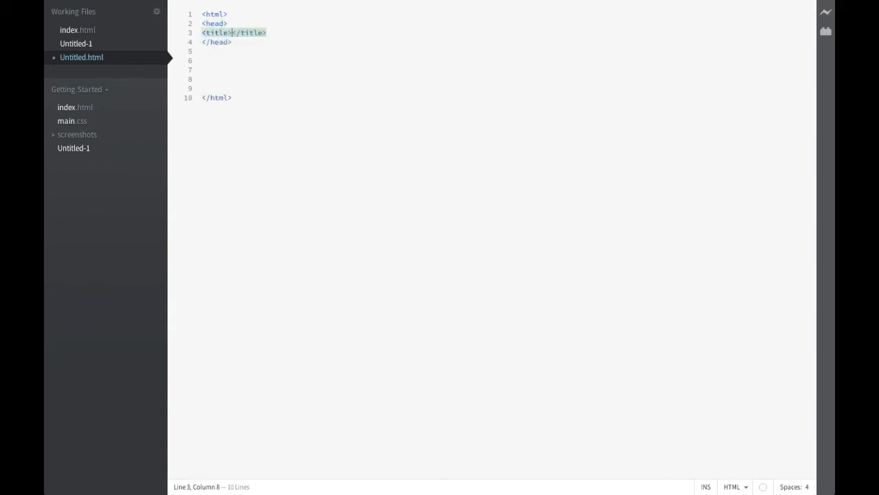
{"action": "type", "text": "Tutorial 5"}
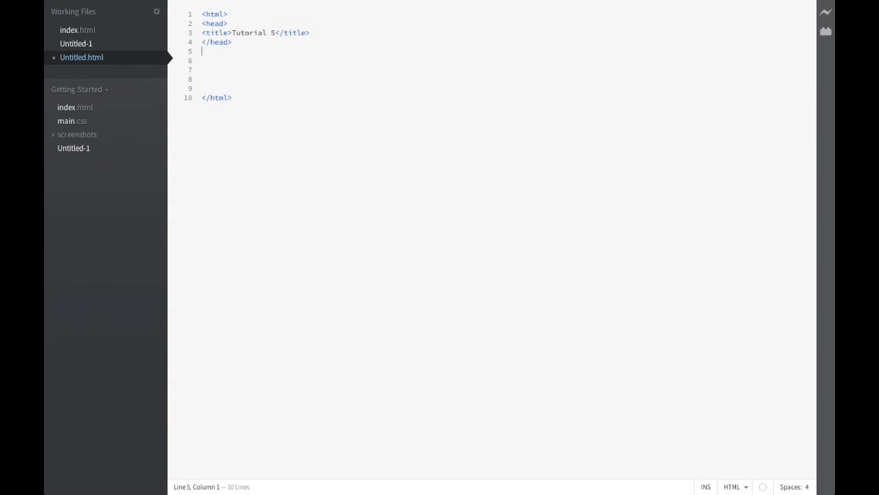
Write a body with the paragraph 'This is a paragraph' and save the file
{"action": "type", "text": "<body>"}
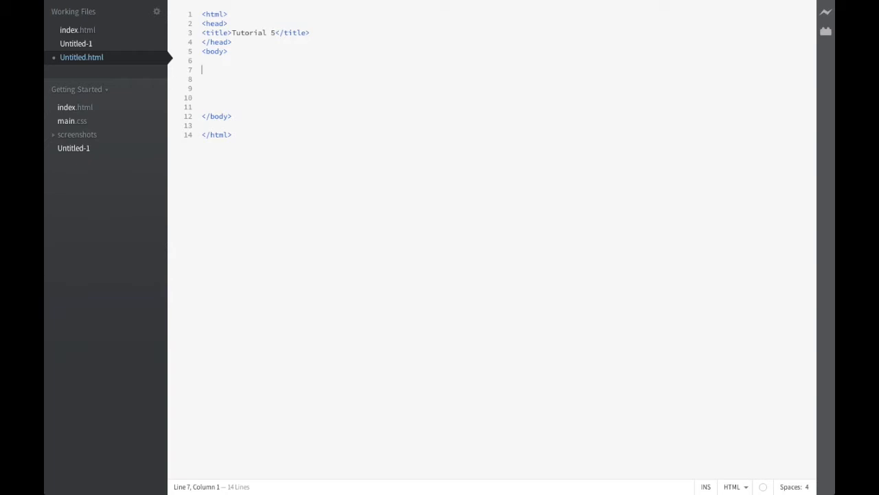
{"action": "type", "text": "<p>This is a para</p>"}
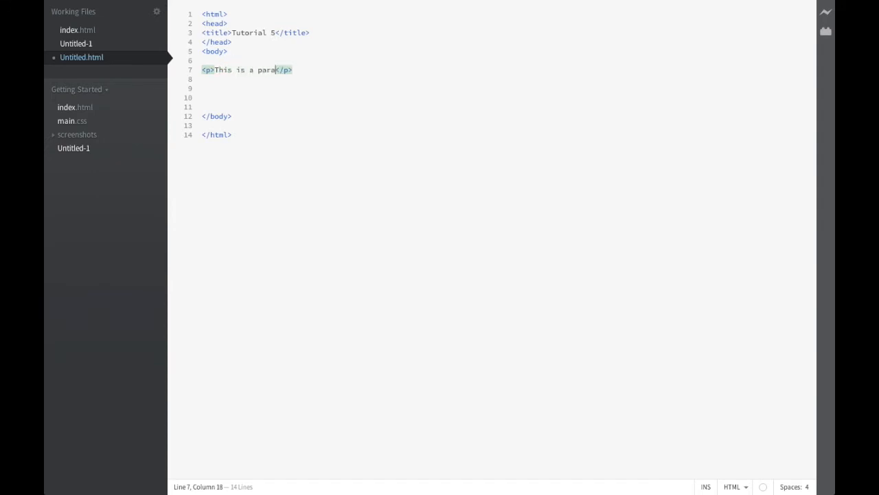
{"action": "type", "text": "graph"}
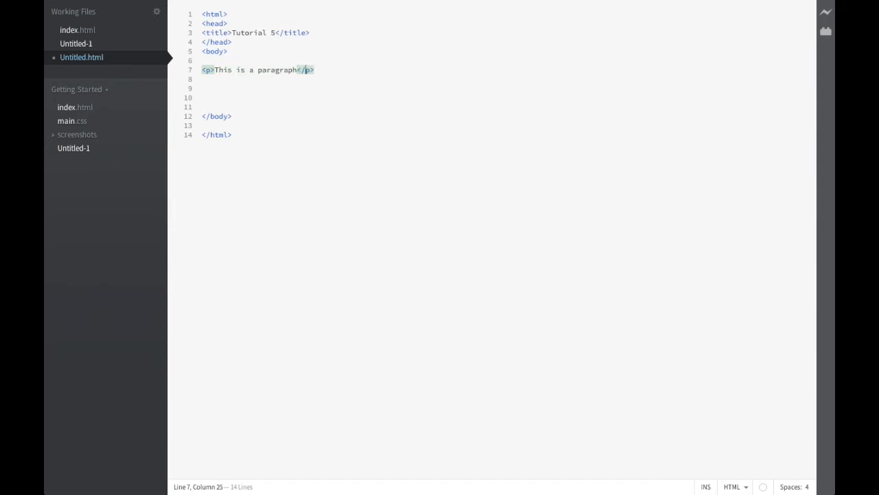
{"action": "key", "text": "Return"}
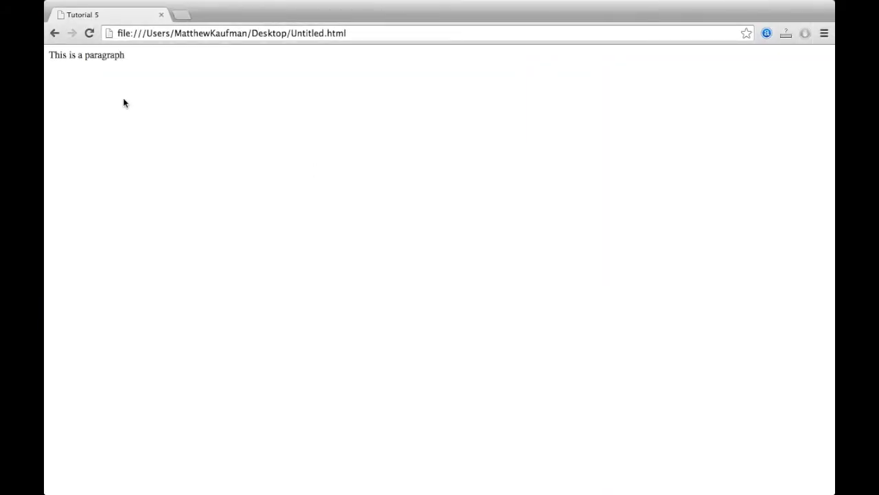
{"action": "mouse_move", "coordinate": [217, 190]}
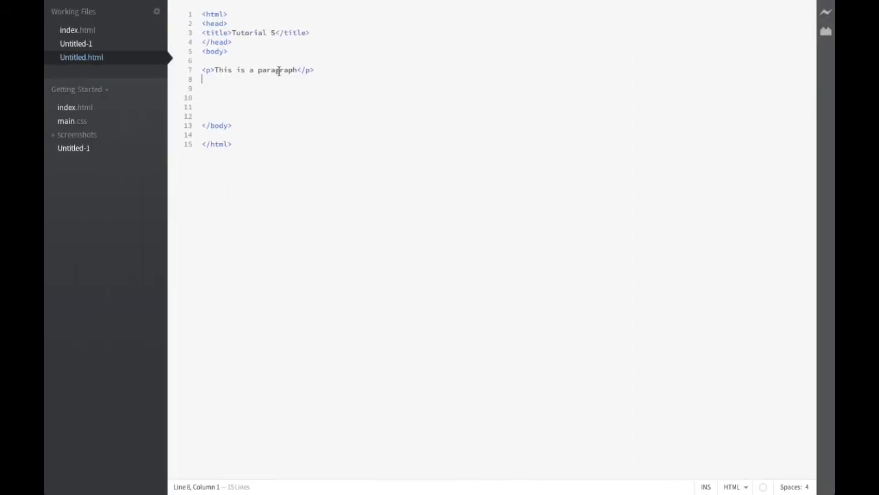
{"action": "mouse_move", "coordinate": [385, 172]}
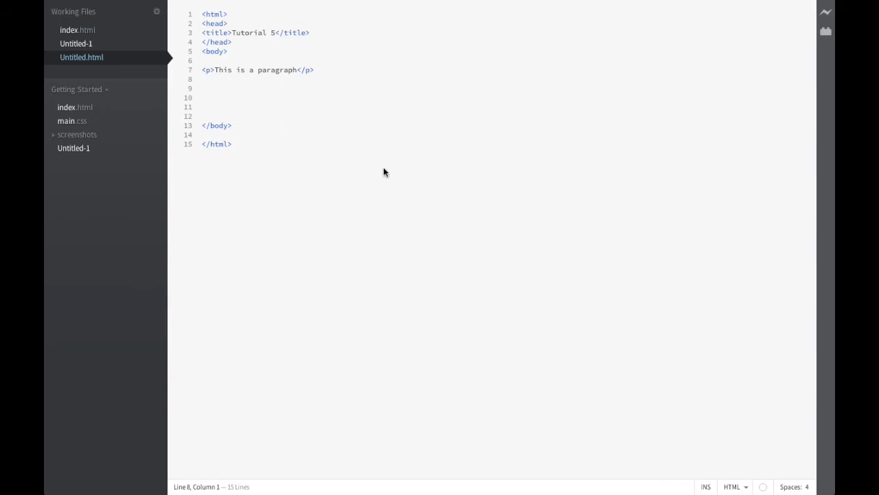
Write an h1 element reading 'This is header 1' under the paragraph and save
{"action": "type", "text": "<"}
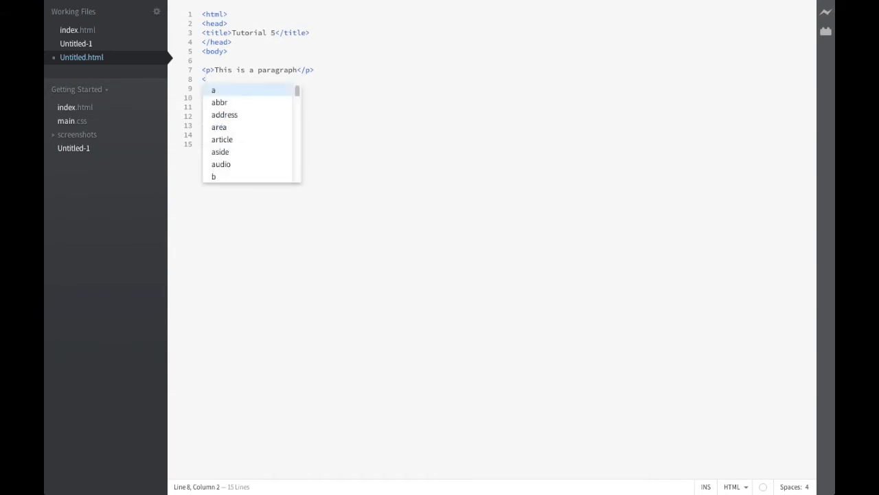
{"action": "type", "text": "h1>This is h</h1>"}
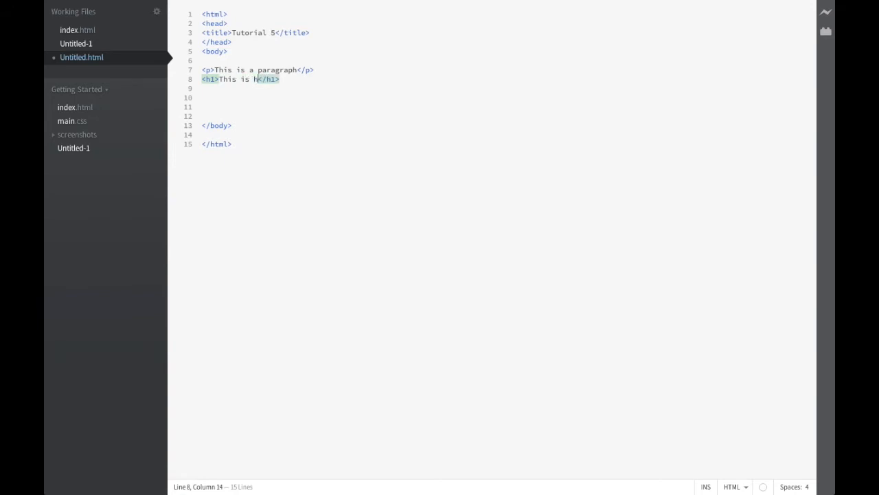
{"action": "type", "text": "eader 1"}
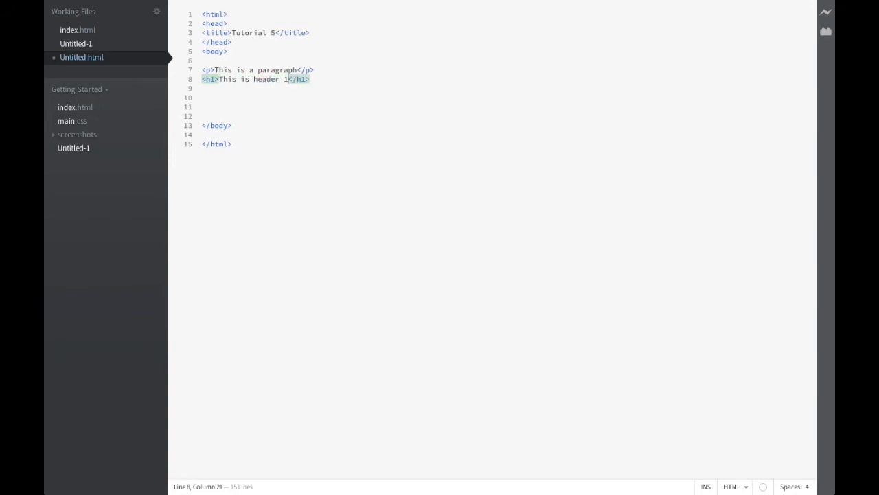
{"action": "type", "text": "à"}
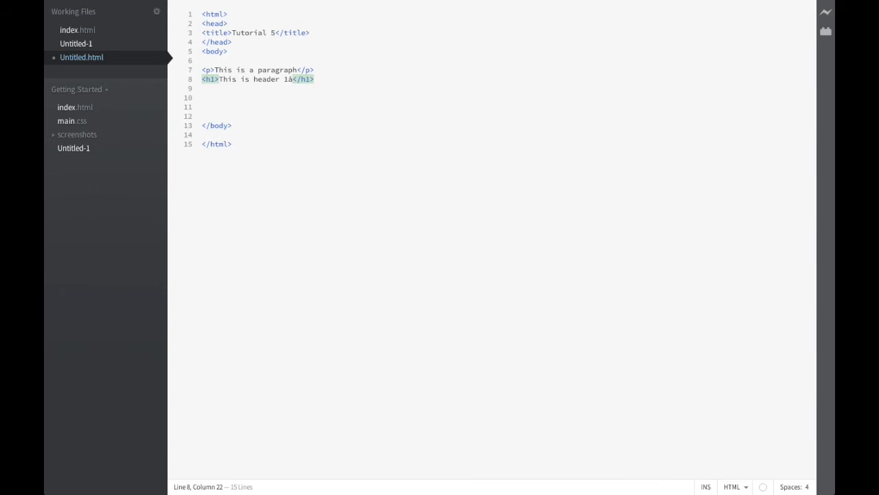
{"action": "key", "text": "ctrl+a"}
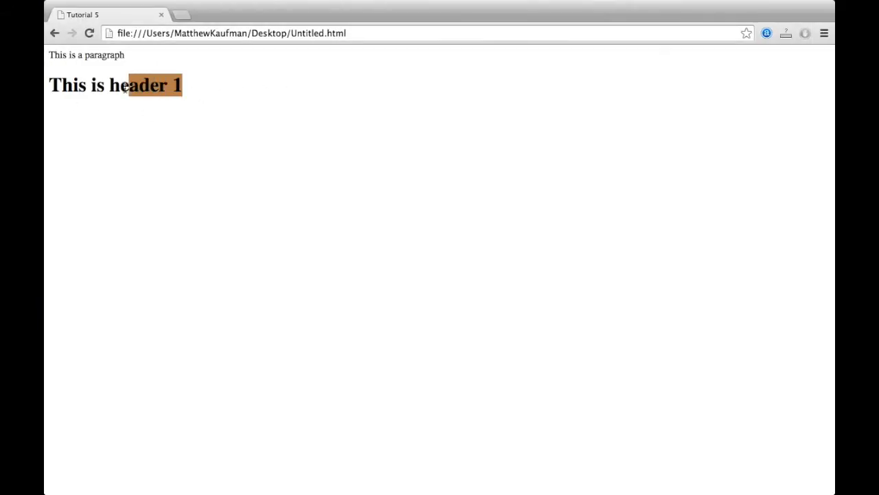
Clear the text selection on the reloaded Chrome preview showing header 1
{"action": "left_click", "coordinate": [182, 123]}
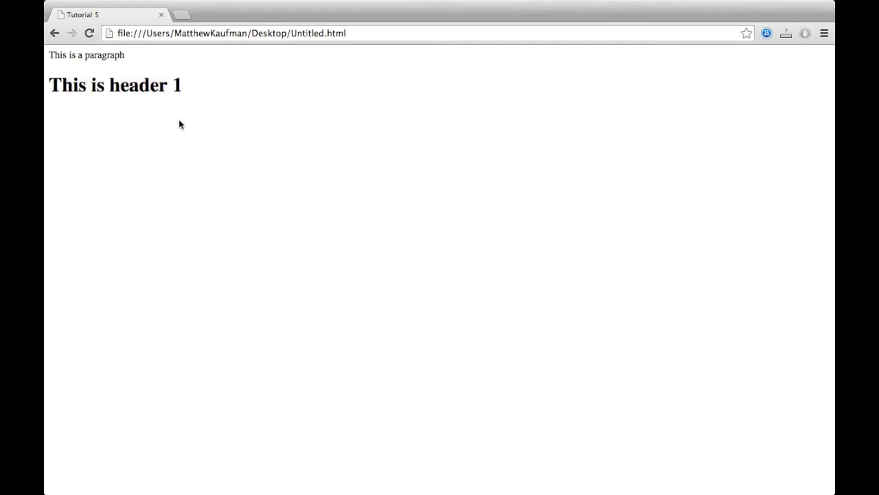
{"action": "mouse_move", "coordinate": [222, 122]}
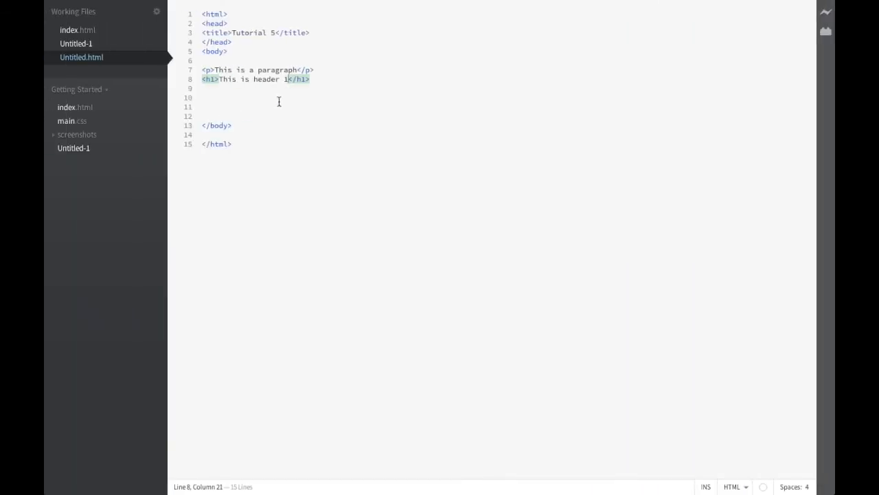
Write h2, h3 and h4 elements reading 'This is header 2' through 'This is header 4'
{"action": "left_click", "coordinate": [311, 78]}
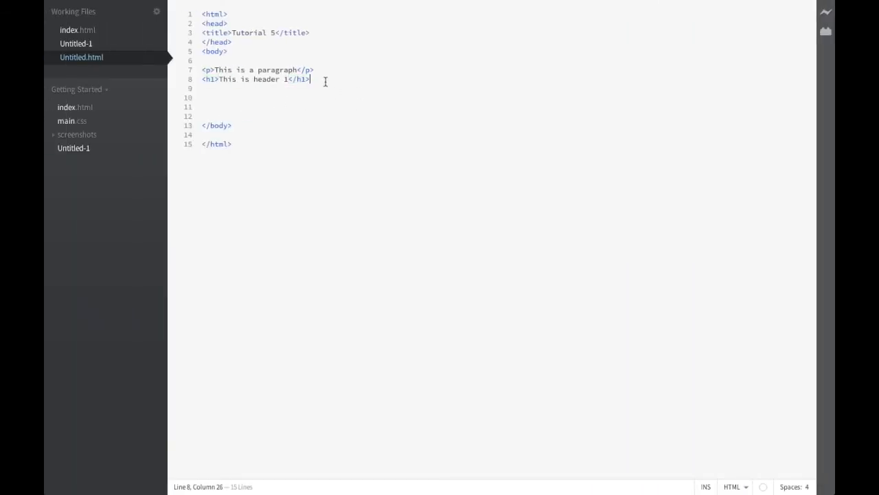
{"action": "type", "text": "<"}
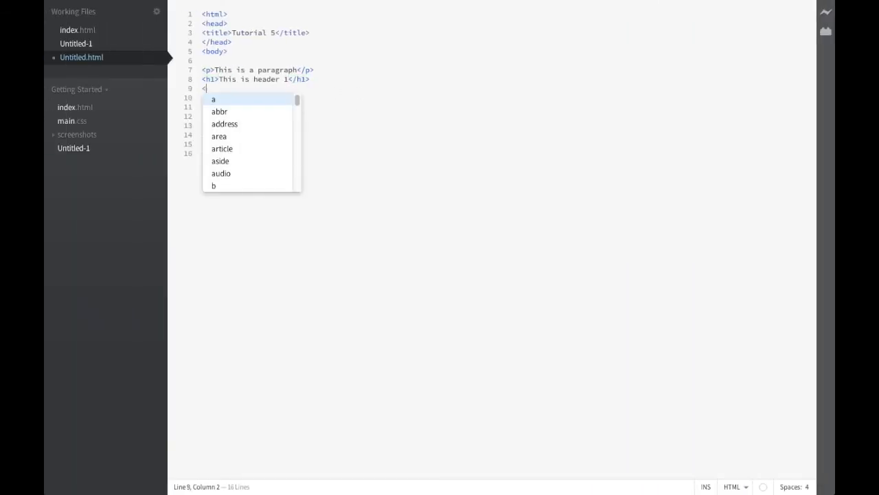
{"action": "type", "text": "h2>This is header 2</h2>"}
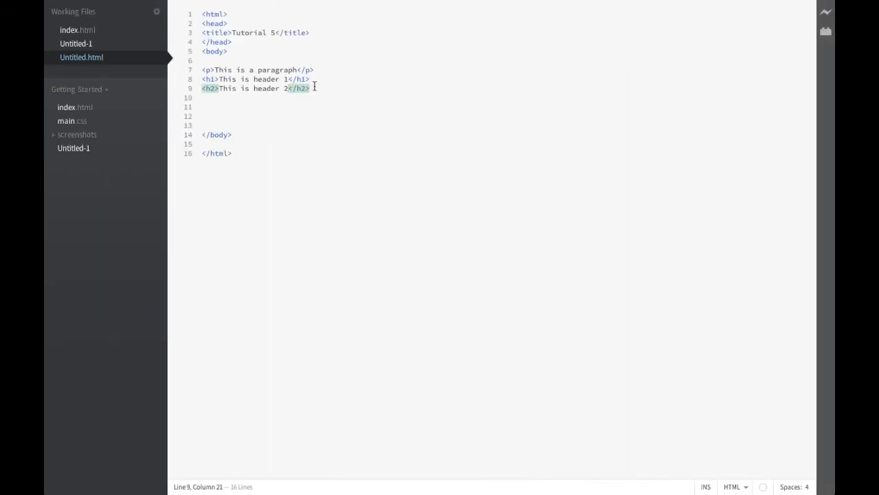
{"action": "key", "text": "Return"}
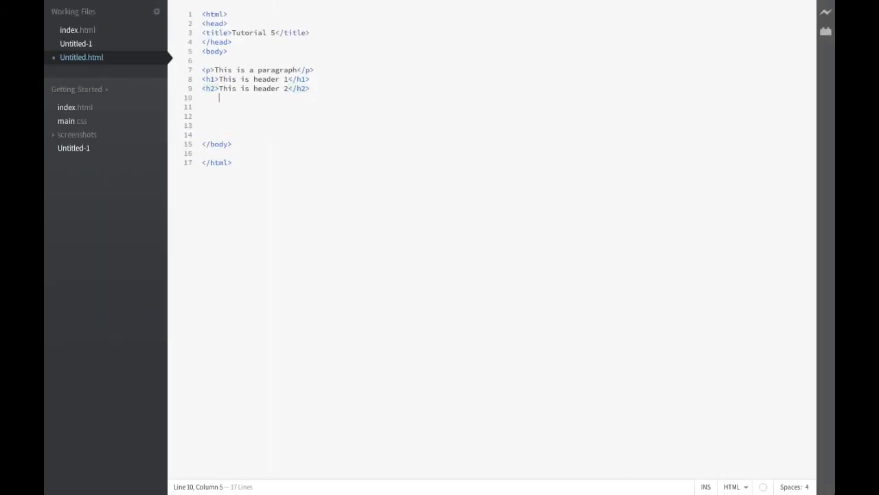
{"action": "type", "text": "<"}
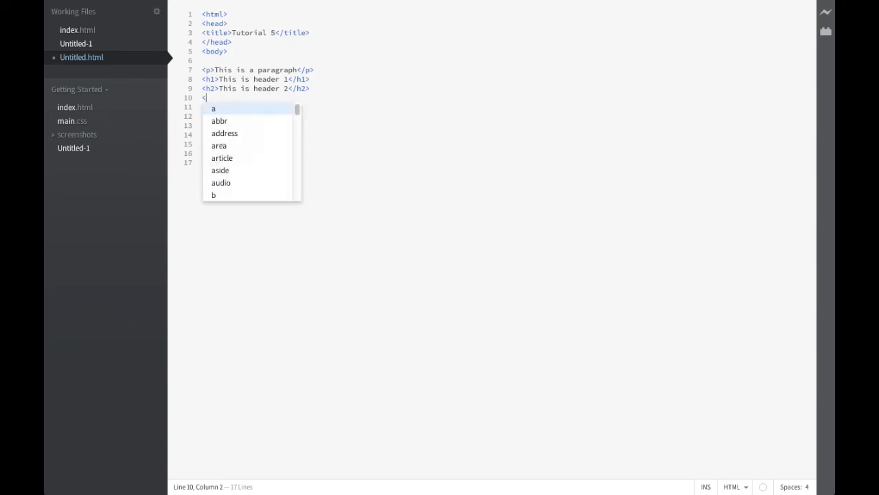
{"action": "type", "text": "h3>"}
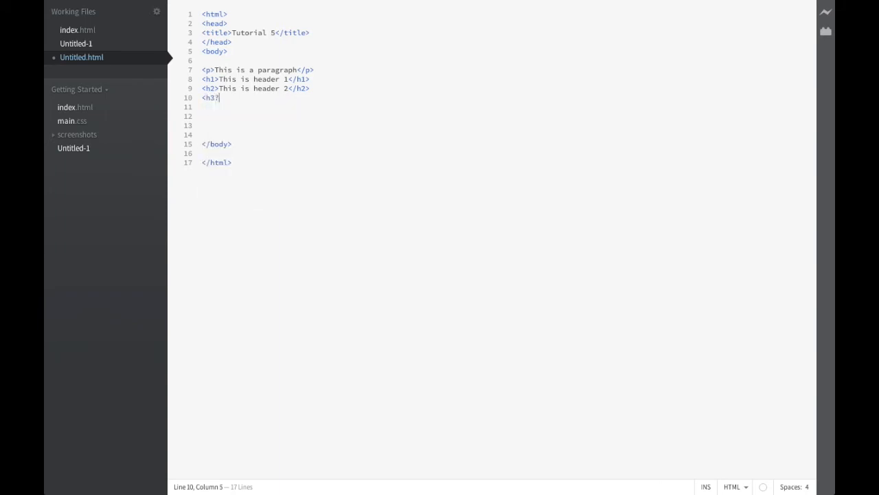
{"action": "type", "text": "this is header 3</h3>"}
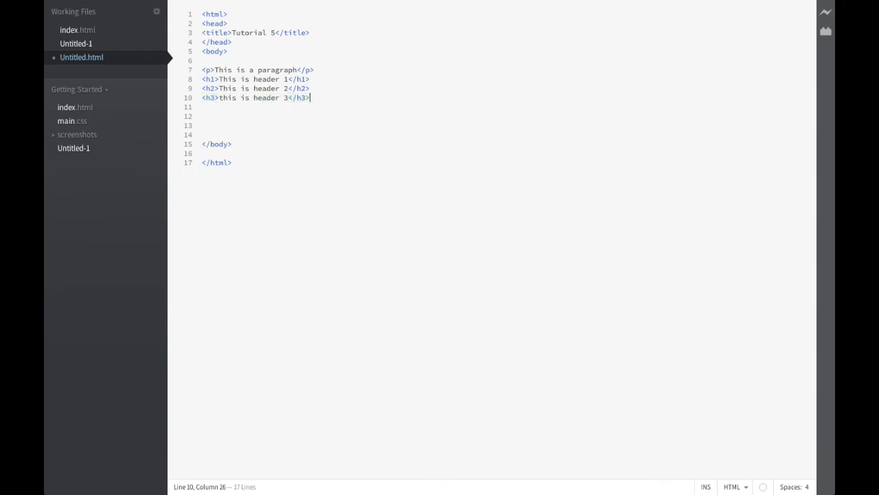
{"action": "type", "text": "<"}
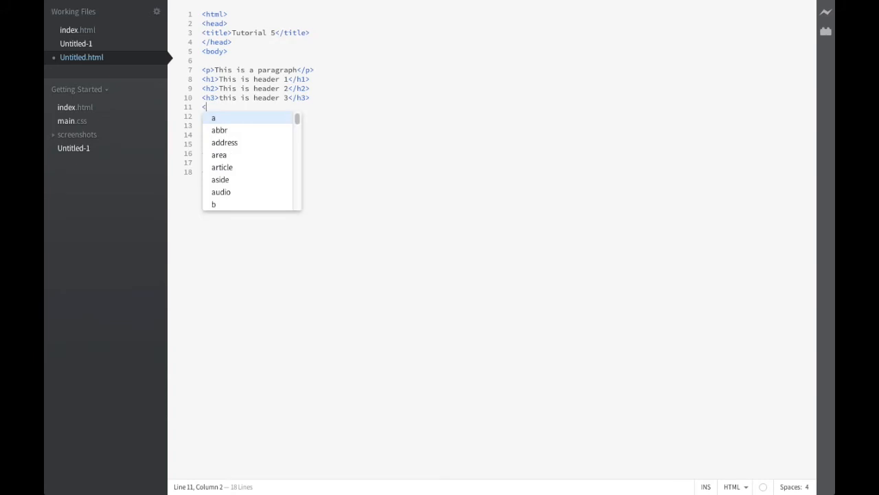
{"action": "type", "text": "h4>This is header </h4>"}
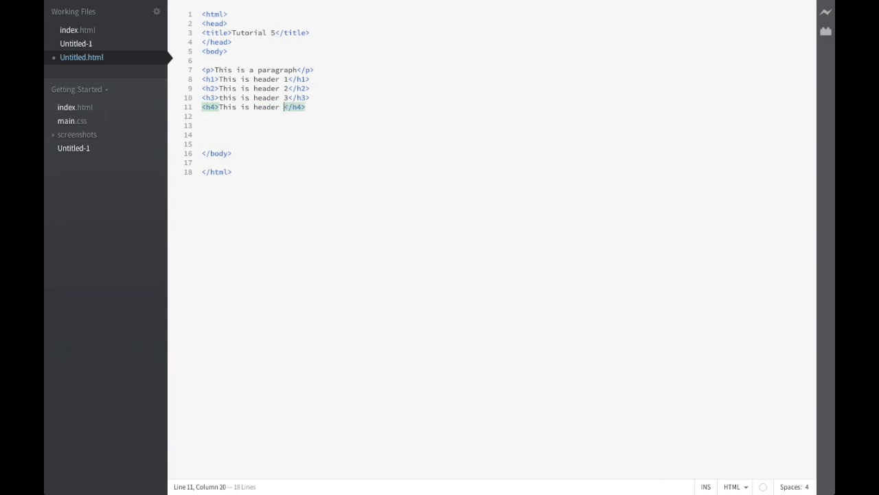
Write h5 and h6 elements reading 'This is header 5' and 'This is header 6'
{"action": "key", "text": "Return"}
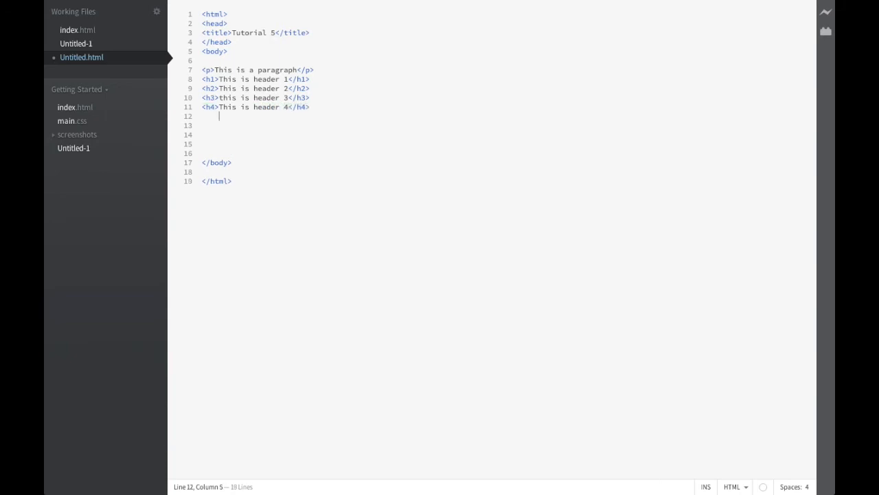
{"action": "type", "text": "<h5>This is </h5>"}
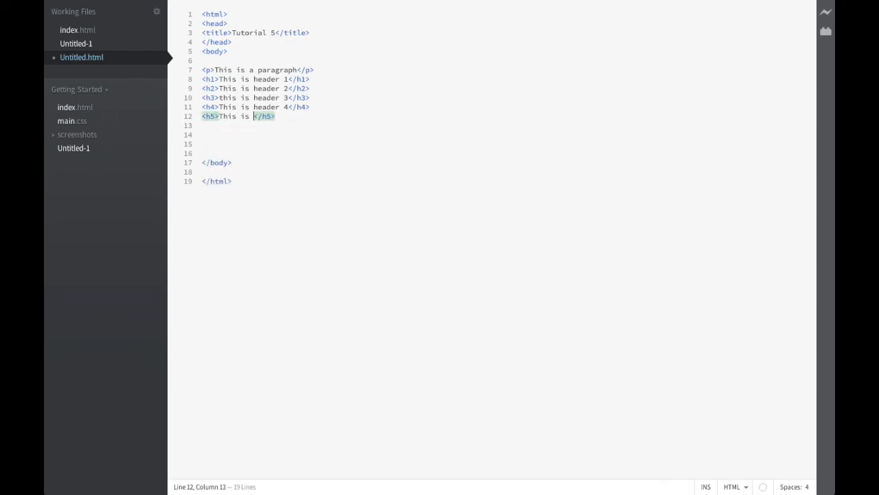
{"action": "type", "text": "header 5"}
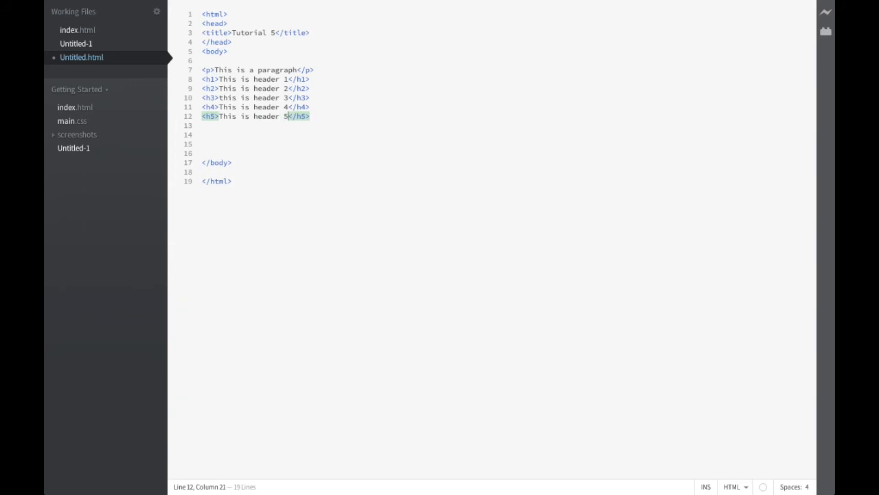
{"action": "key", "text": "Return"}
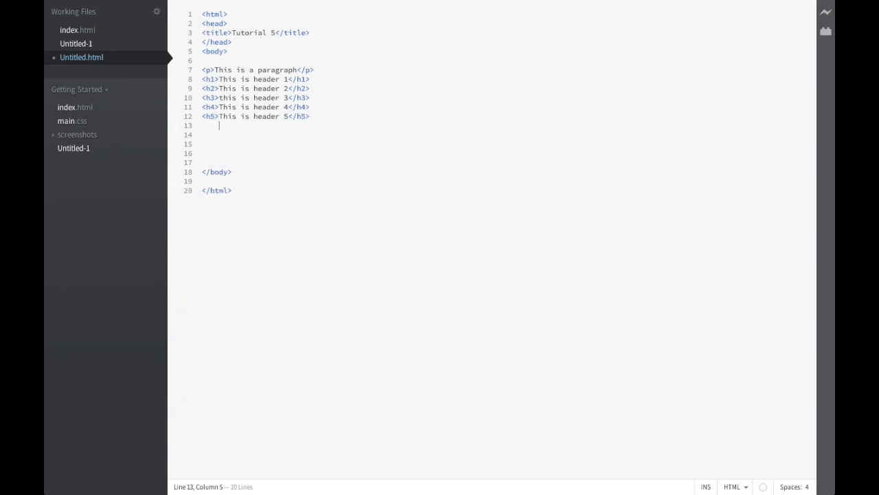
{"action": "type", "text": "<h6> </h6>"}
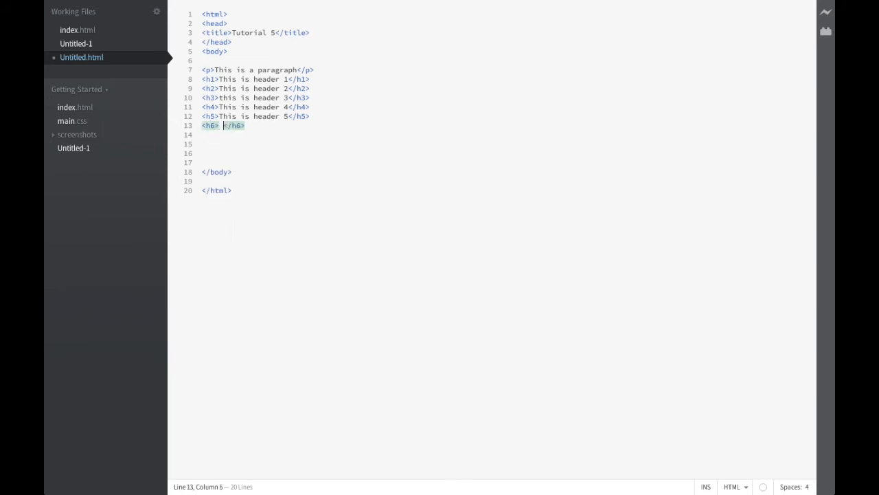
{"action": "type", "text": "This is header"}
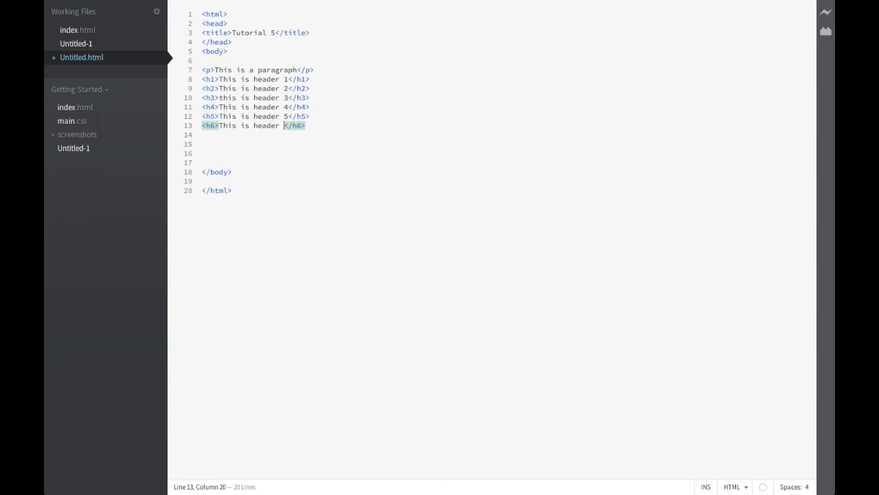
{"action": "type", "text": "6"}
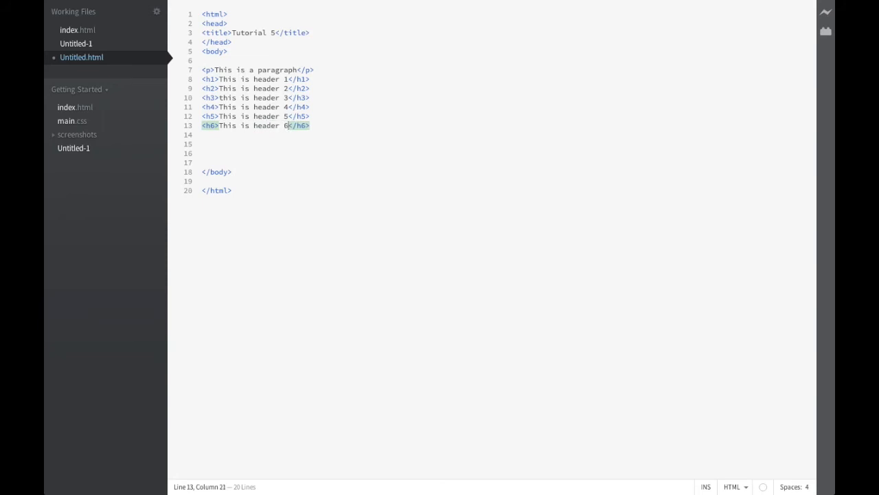
{"action": "left_click", "coordinate": [283, 96]}
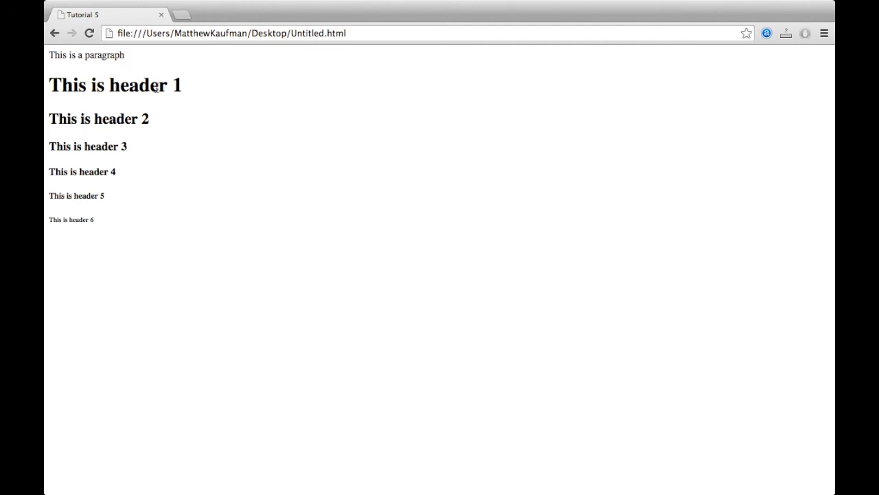
{"action": "mouse_move", "coordinate": [167, 149]}
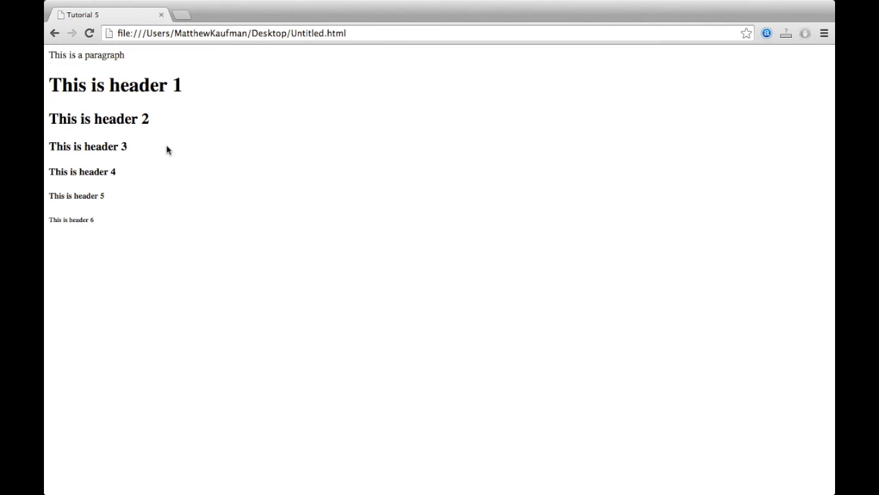
{"action": "mouse_move", "coordinate": [115, 151]}
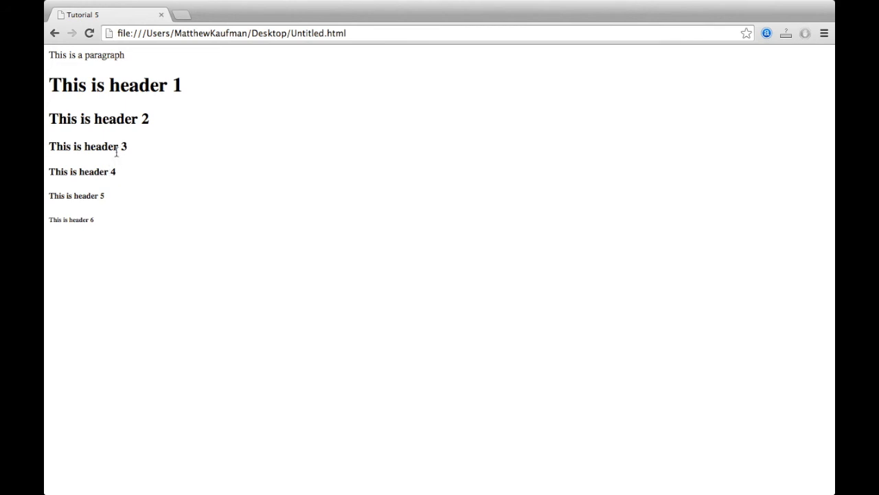
{"action": "mouse_move", "coordinate": [146, 149]}
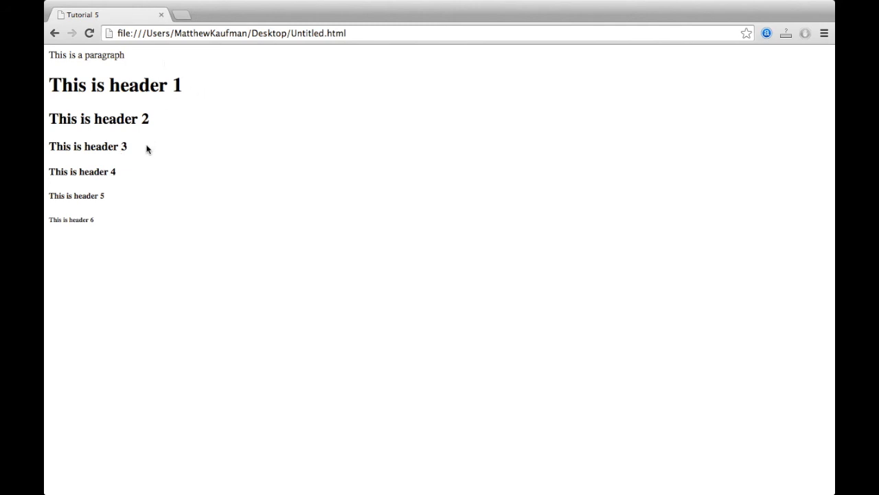
{"action": "mouse_move", "coordinate": [168, 186]}
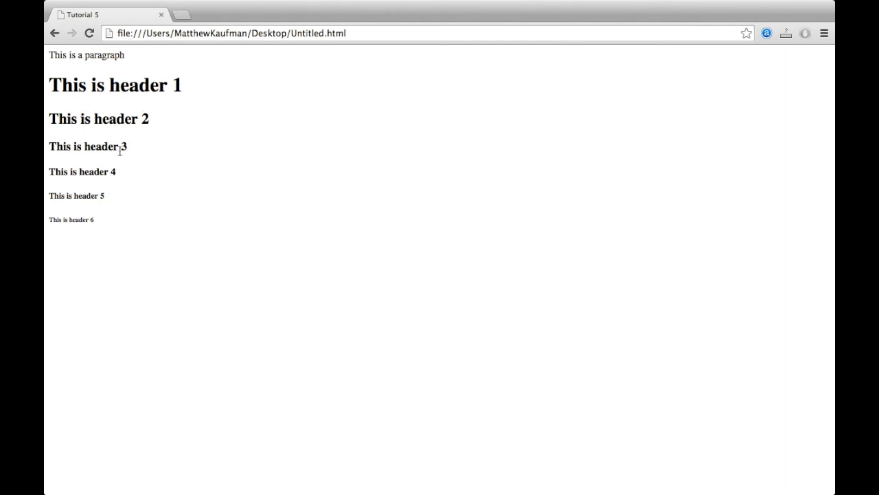
{"action": "mouse_move", "coordinate": [202, 176]}
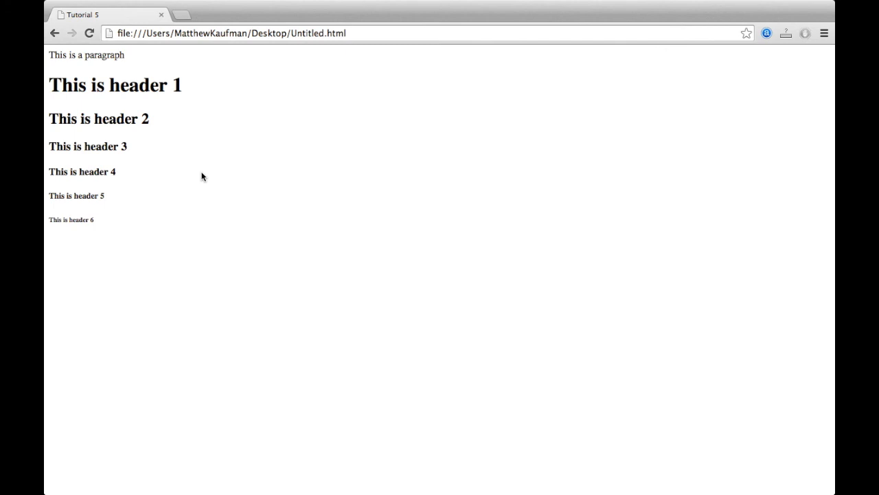
{"action": "mouse_move", "coordinate": [126, 136]}
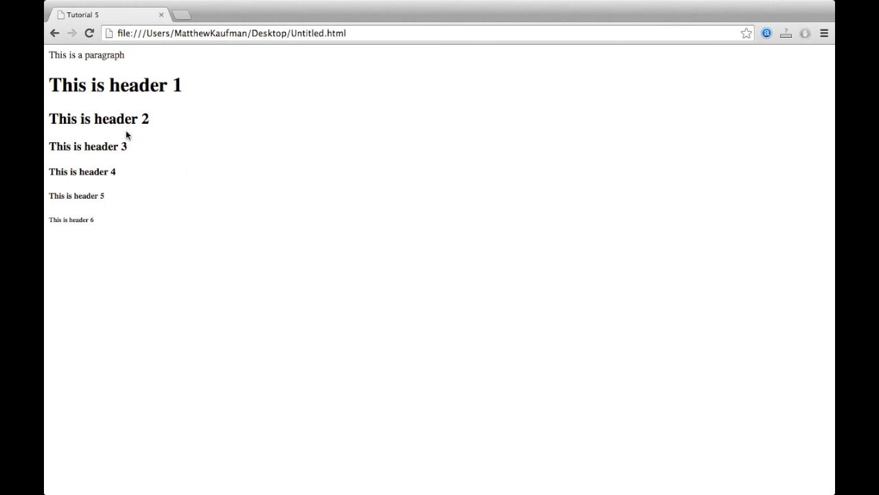
{"action": "mouse_move", "coordinate": [250, 224]}
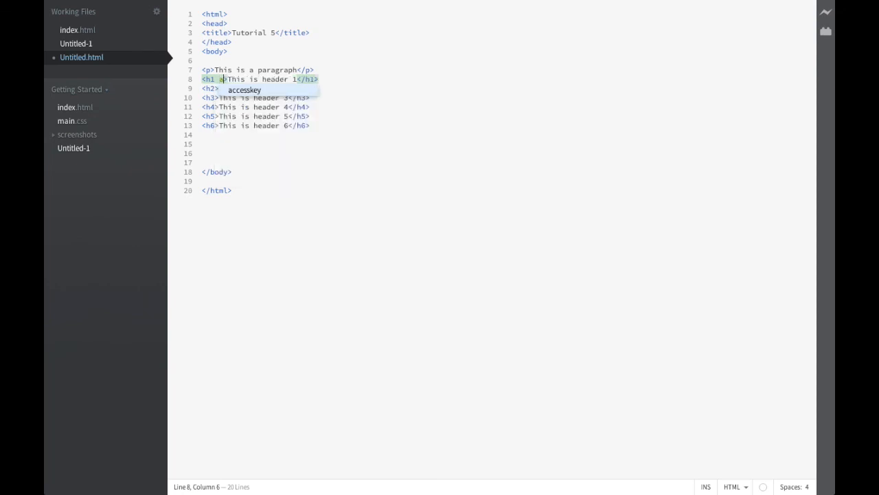
Give the h1 tag the attribute align="center"
{"action": "type", "text": "lign"}
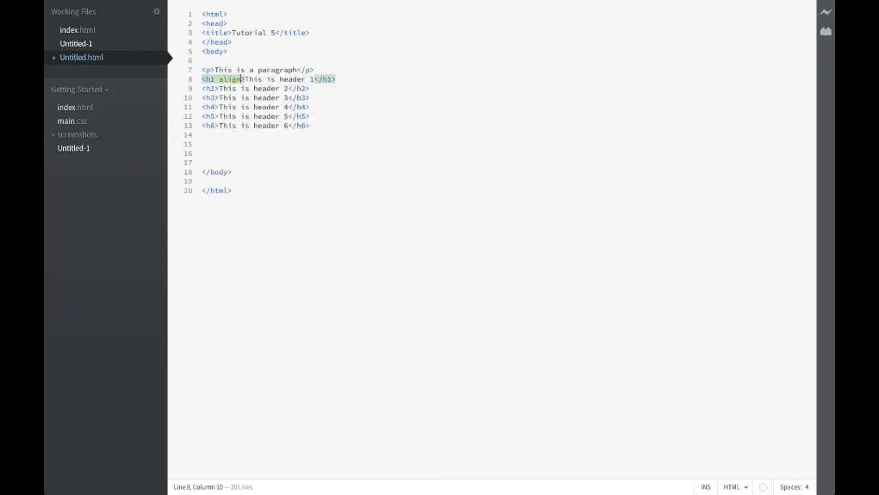
{"action": "type", "text": "=\""}
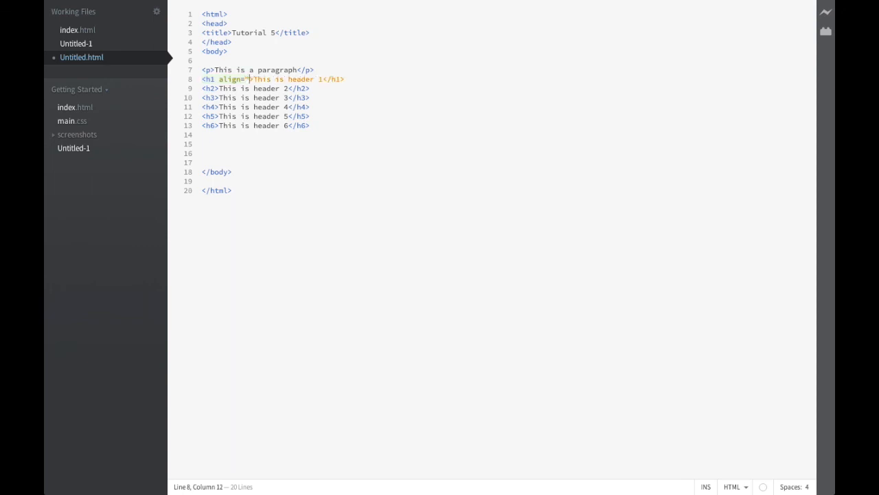
{"action": "type", "text": "center"}
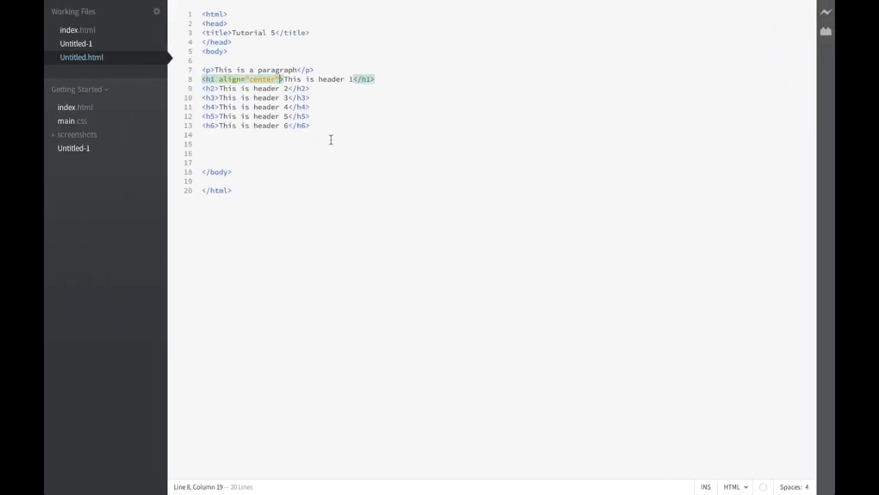
{"action": "mouse_move", "coordinate": [349, 149]}
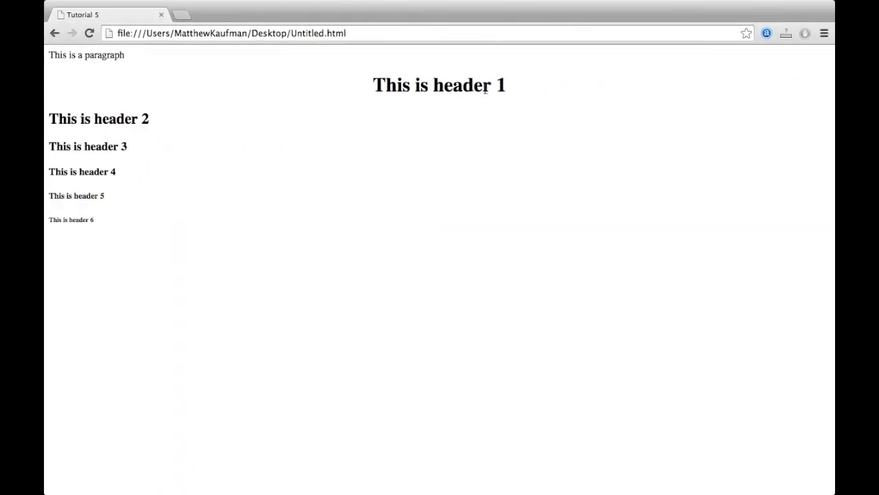
{"action": "mouse_move", "coordinate": [423, 189]}
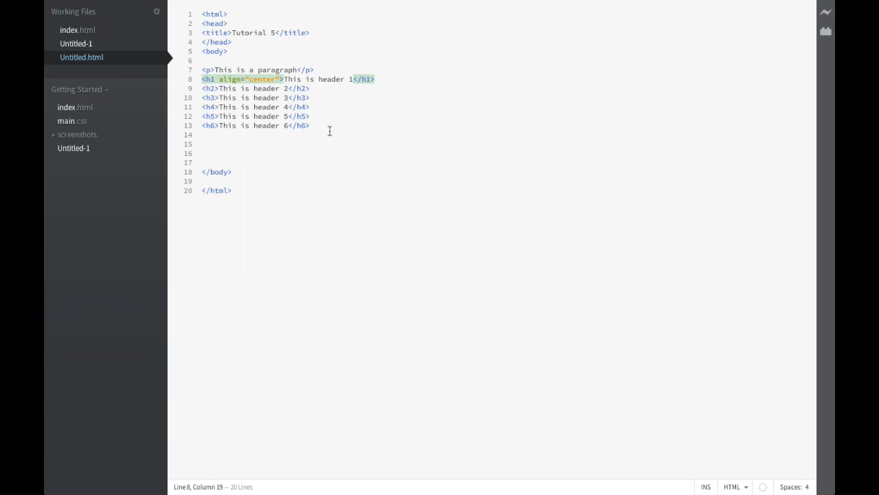
{"action": "left_click", "coordinate": [281, 78]}
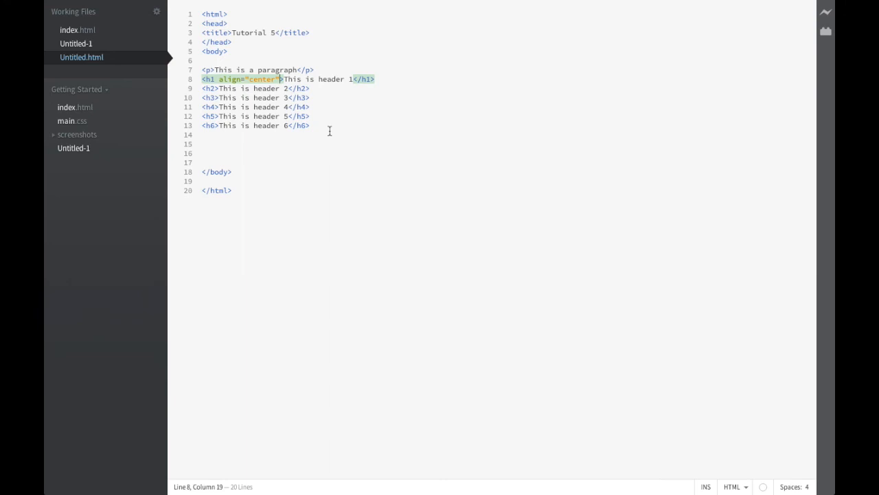